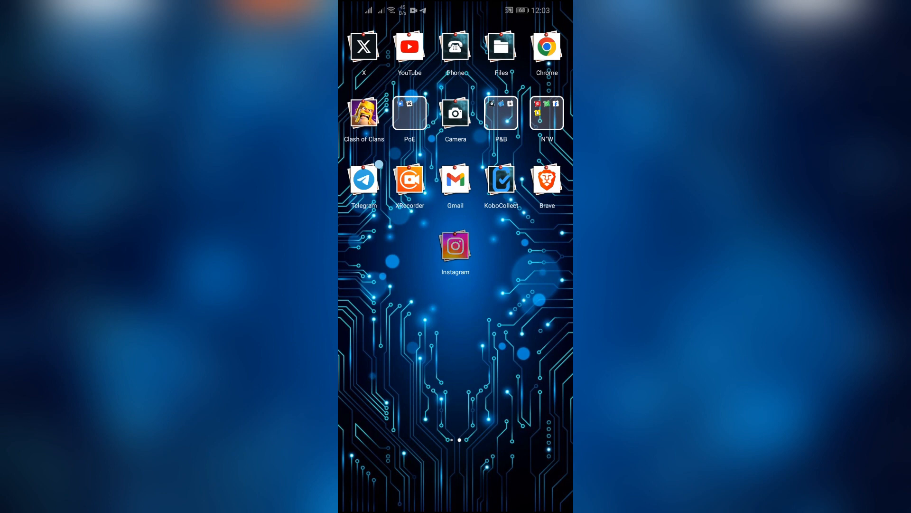
Launch Instagram and reach the Change password screen via the suspicious-login notification
left_click(455, 245)
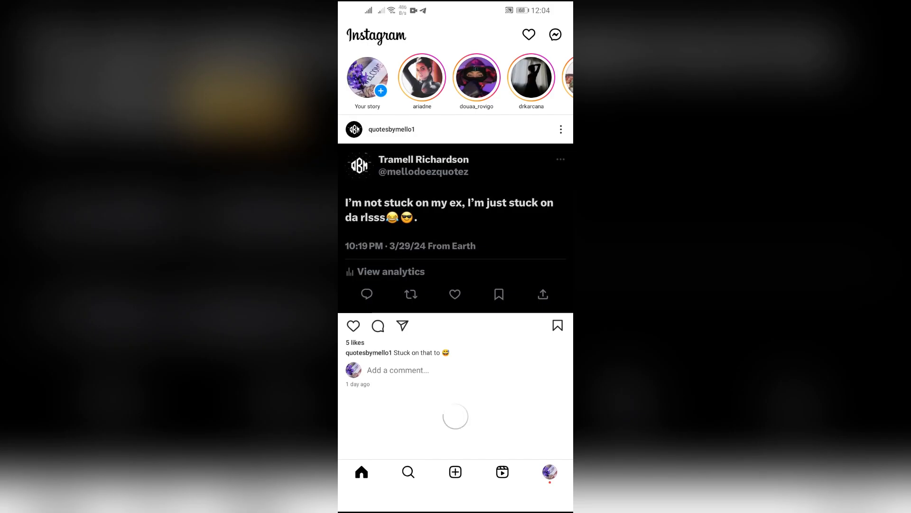
left_click(529, 34)
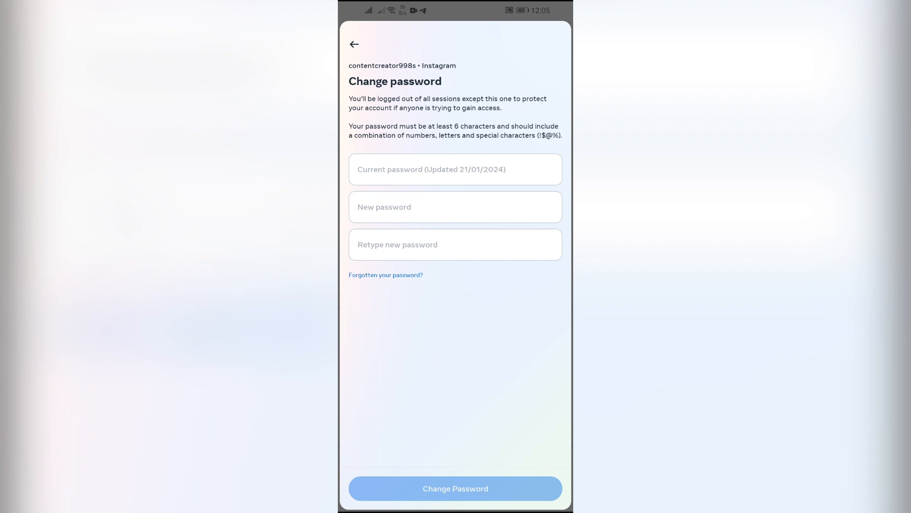
left_click(455, 169)
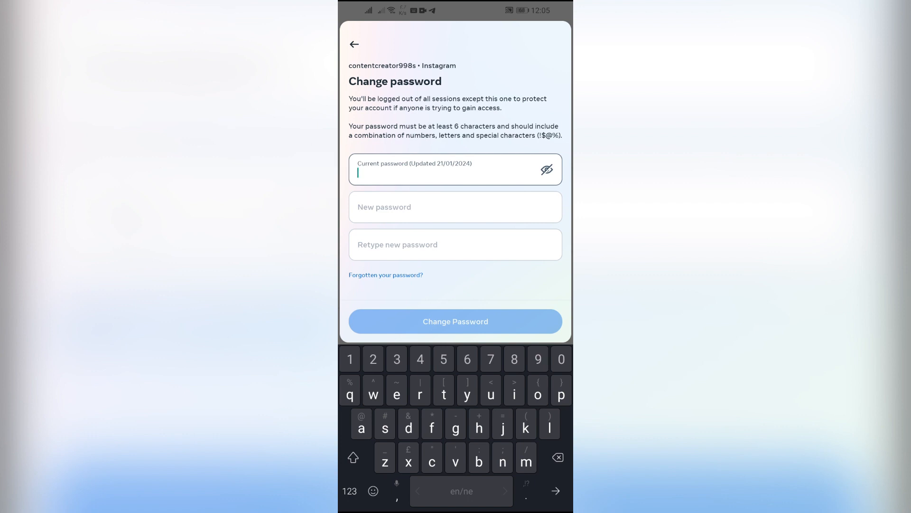
left_click(454, 206)
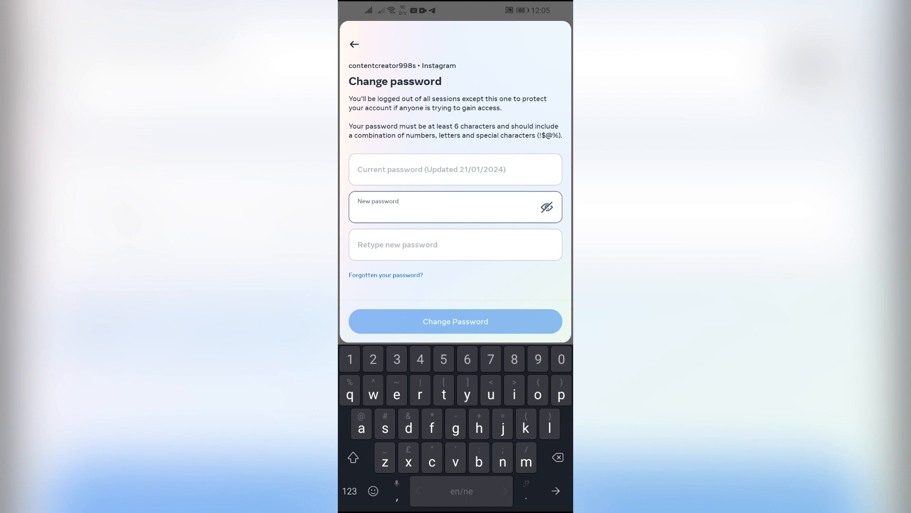
left_click(456, 244)
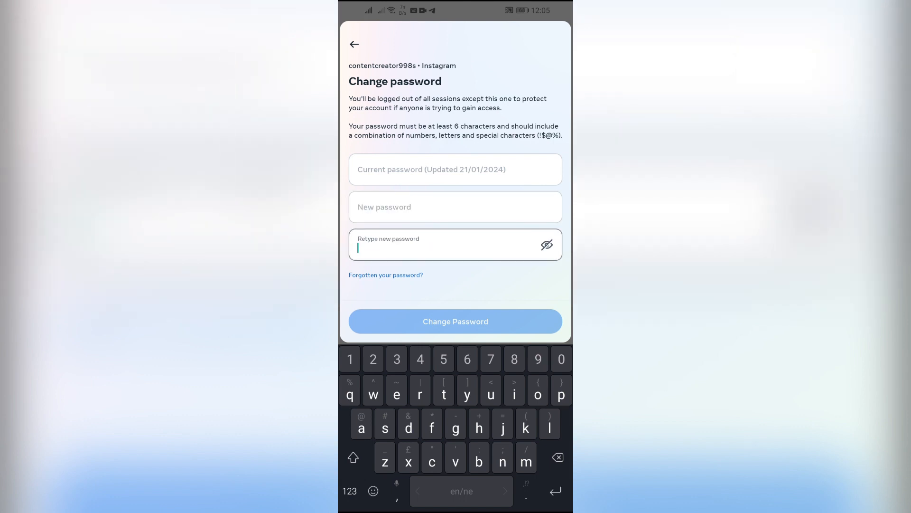